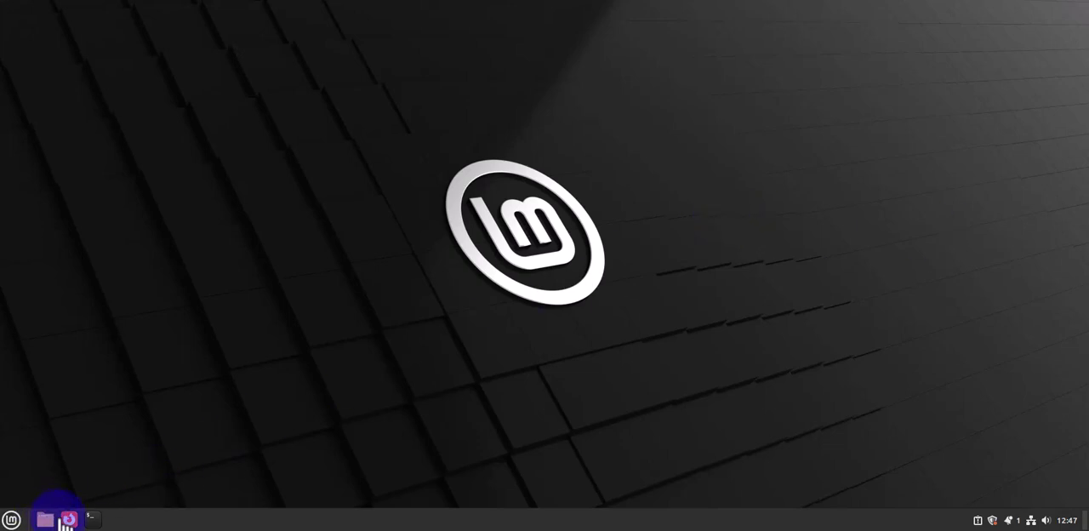
pyautogui.moveTo(361, 262)
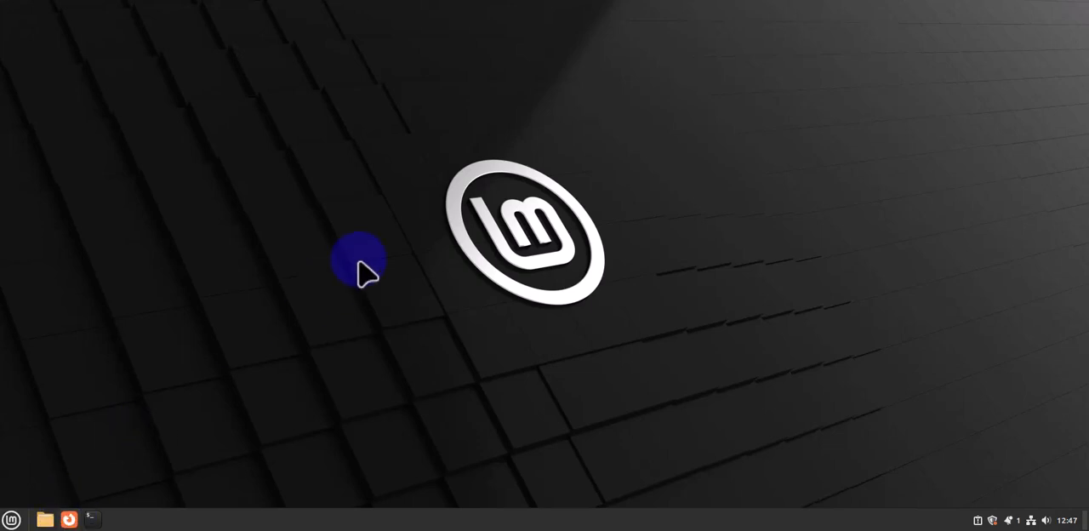
pyautogui.moveTo(315, 110)
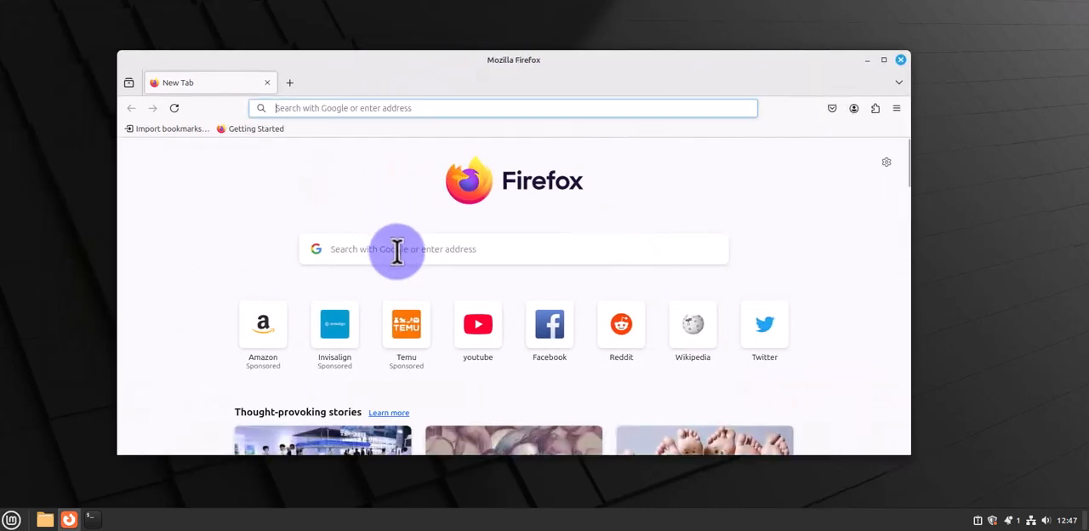
# Search 'notepad++ download', go to notepad-plus-plus.org Downloads and choose Notepad++ v8.7.5.
pyautogui.write('notepa')
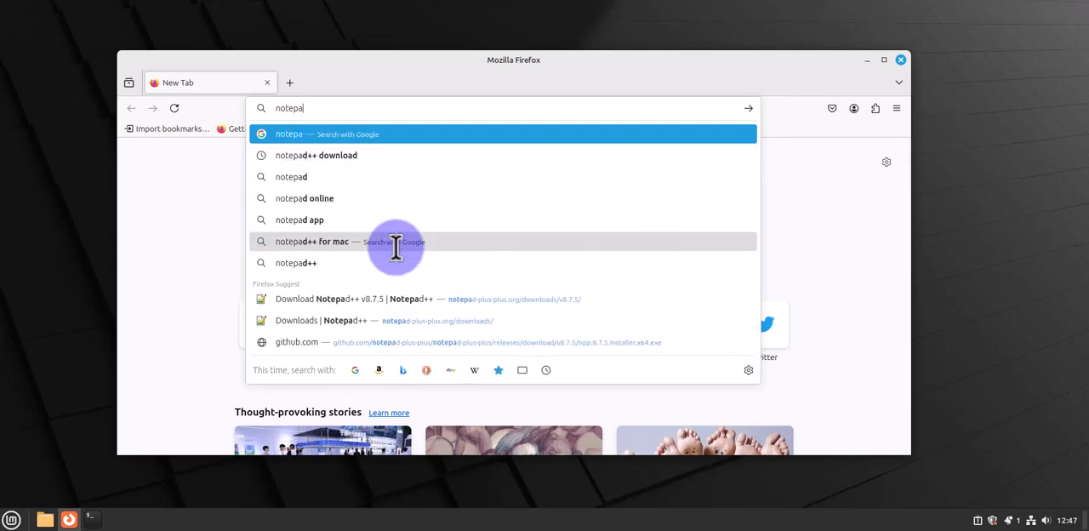
pyautogui.click(317, 155)
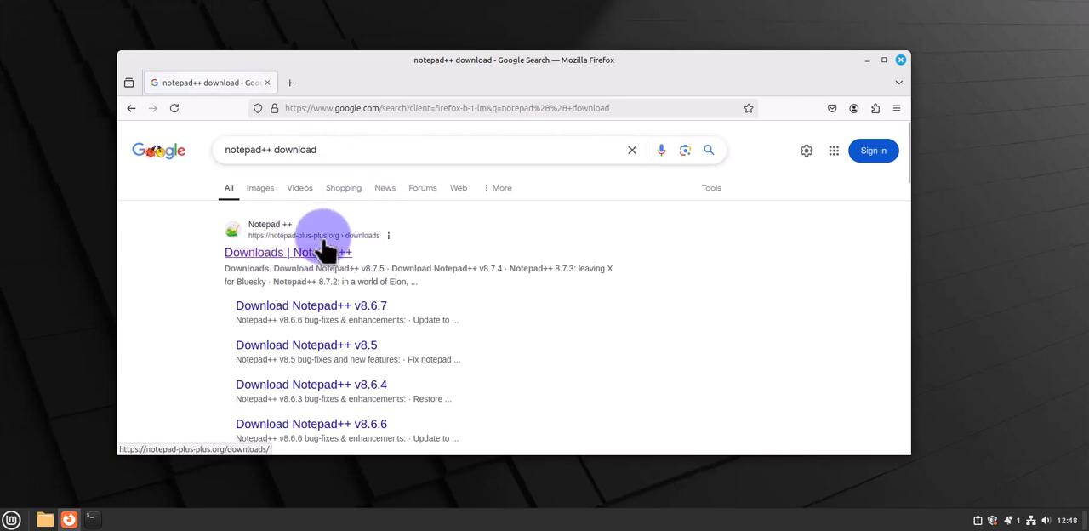
pyautogui.moveTo(327, 264)
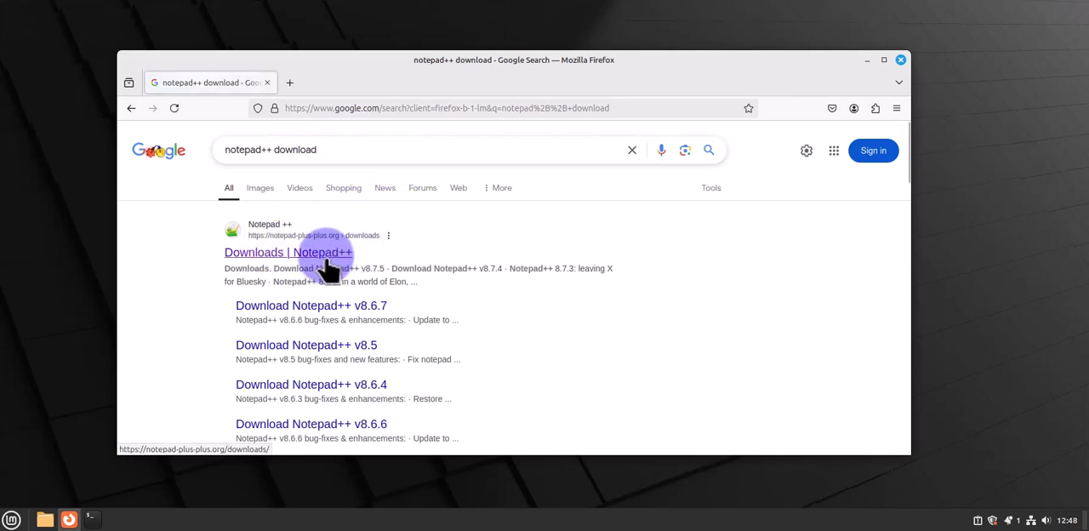
pyautogui.click(287, 252)
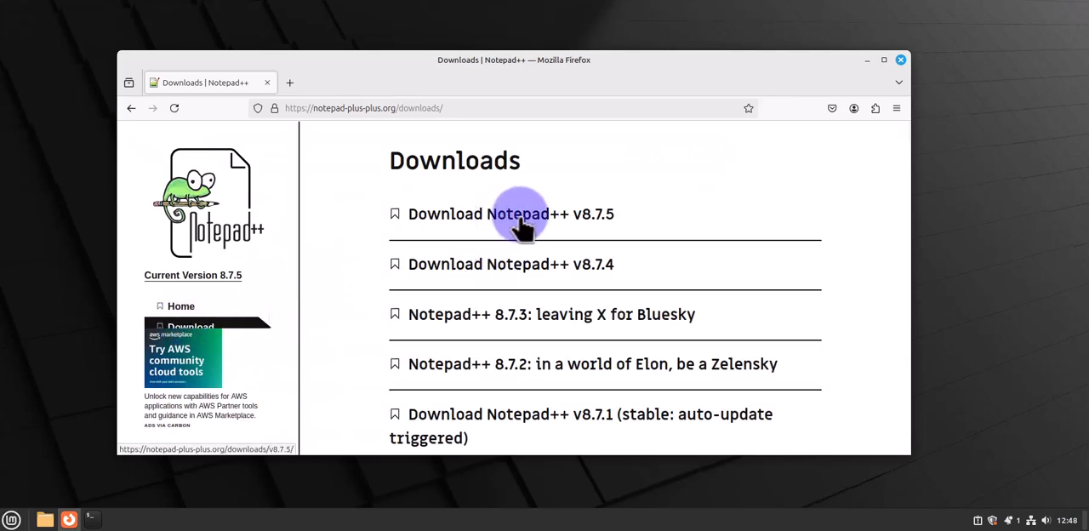
pyautogui.click(510, 215)
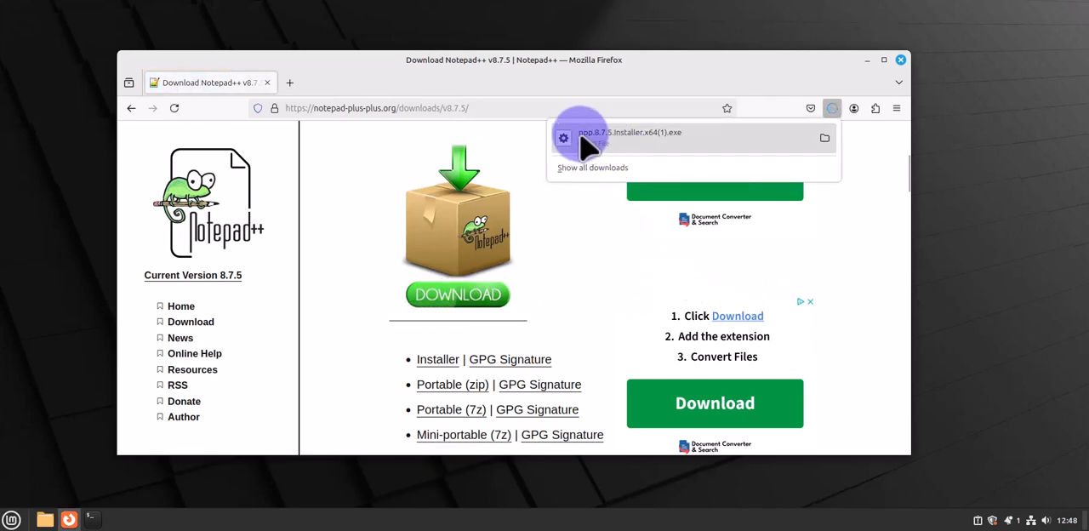
pyautogui.moveTo(133, 445)
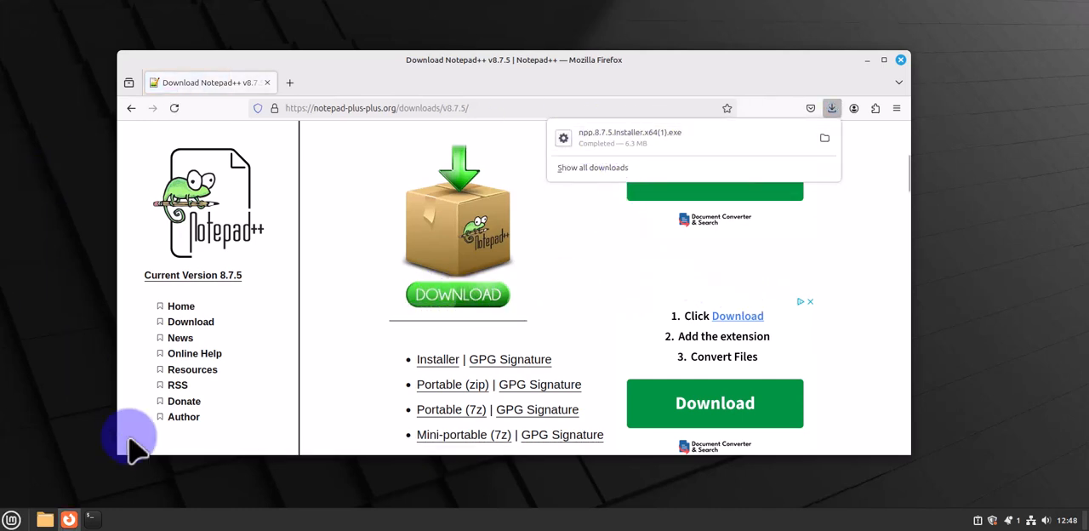
pyautogui.moveTo(876, 72)
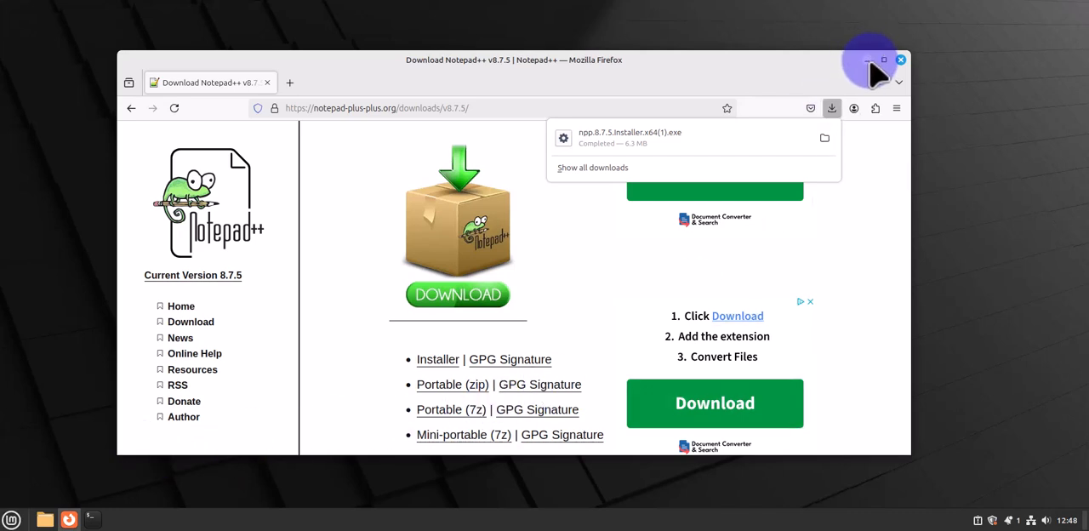
# Close the Firefox window once the installer download completes.
pyautogui.click(900, 60)
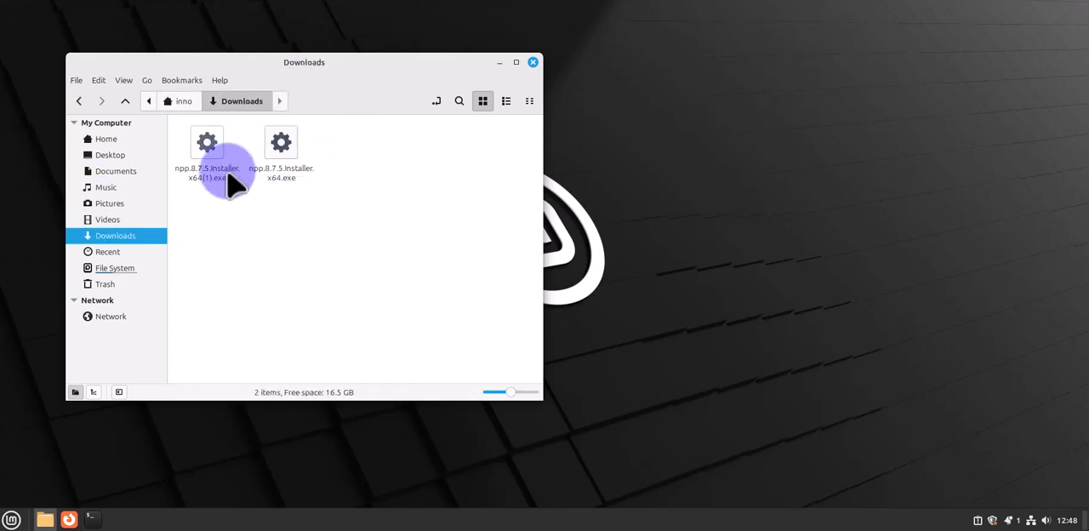
pyautogui.moveTo(332, 145)
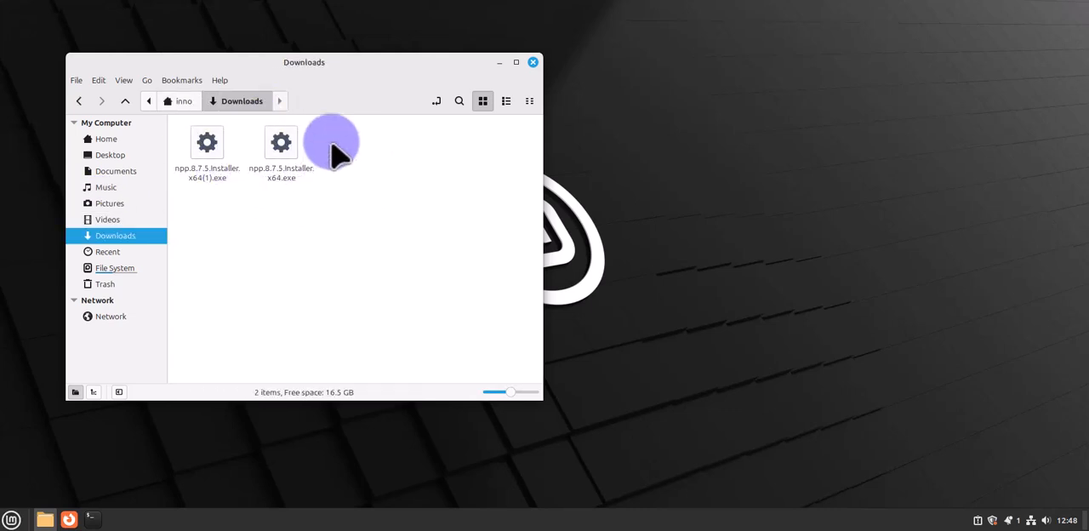
# Delete the duplicate npp installer from Downloads and close the Nemo window.
pyautogui.rightClick(205, 153)
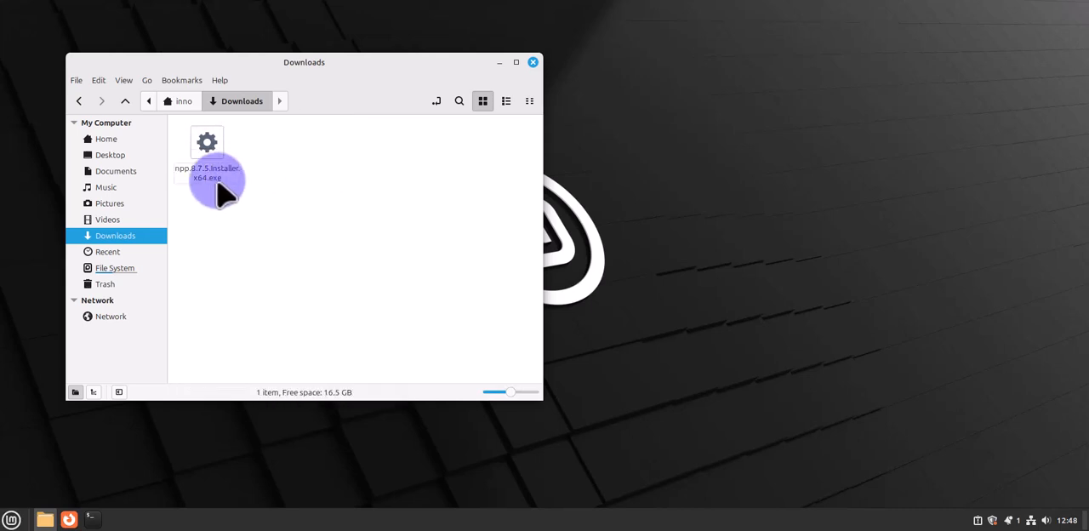
pyautogui.moveTo(245, 190)
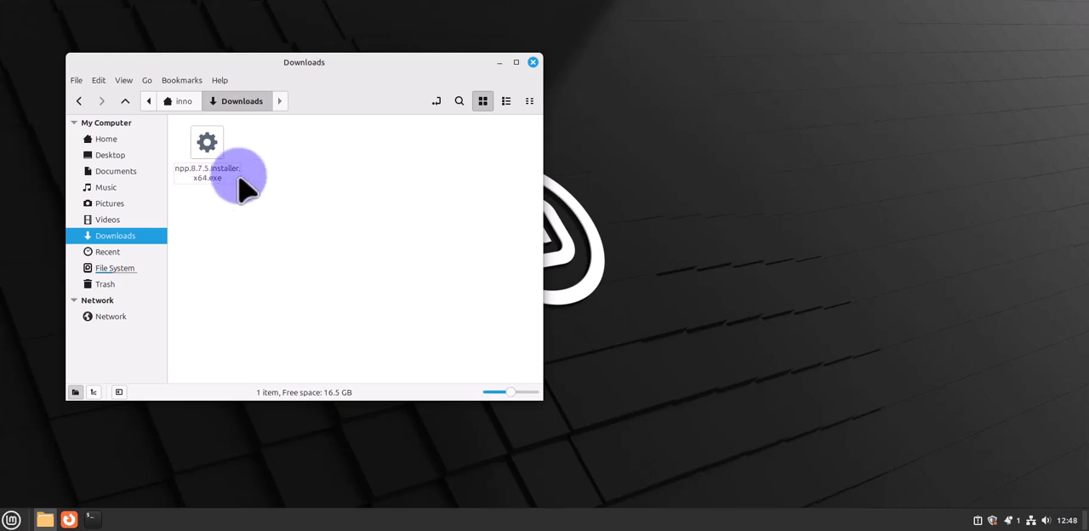
pyautogui.moveTo(332, 255)
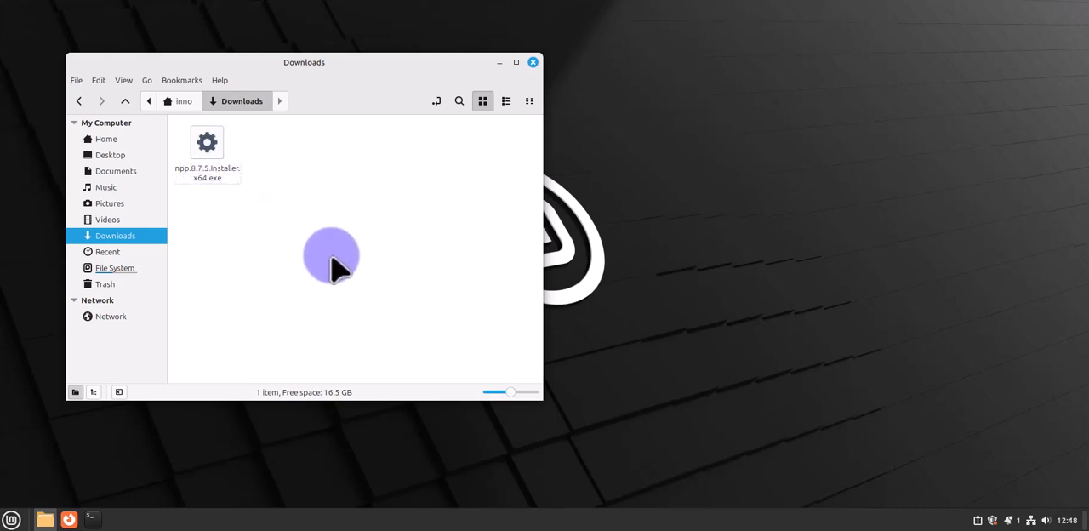
pyautogui.moveTo(502, 71)
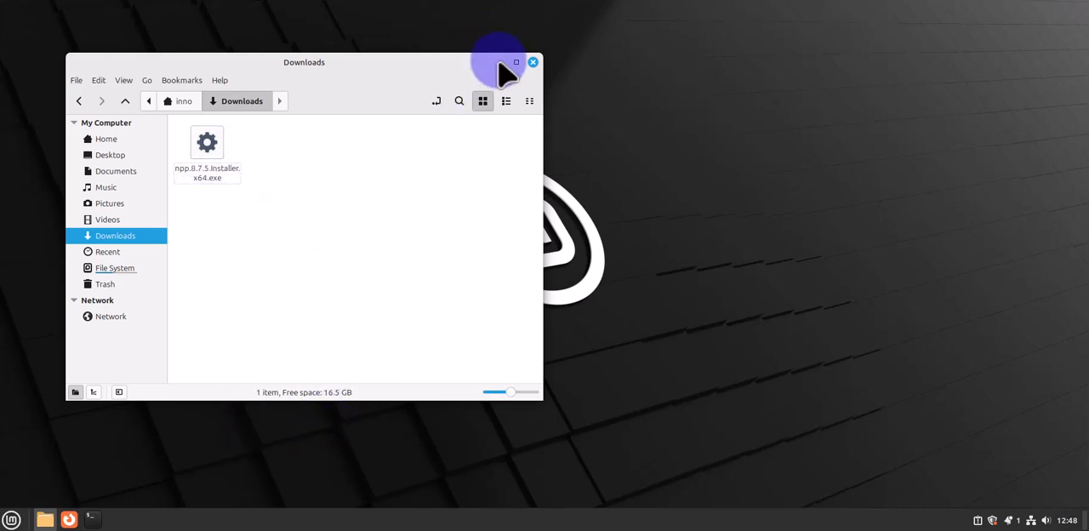
pyautogui.click(532, 61)
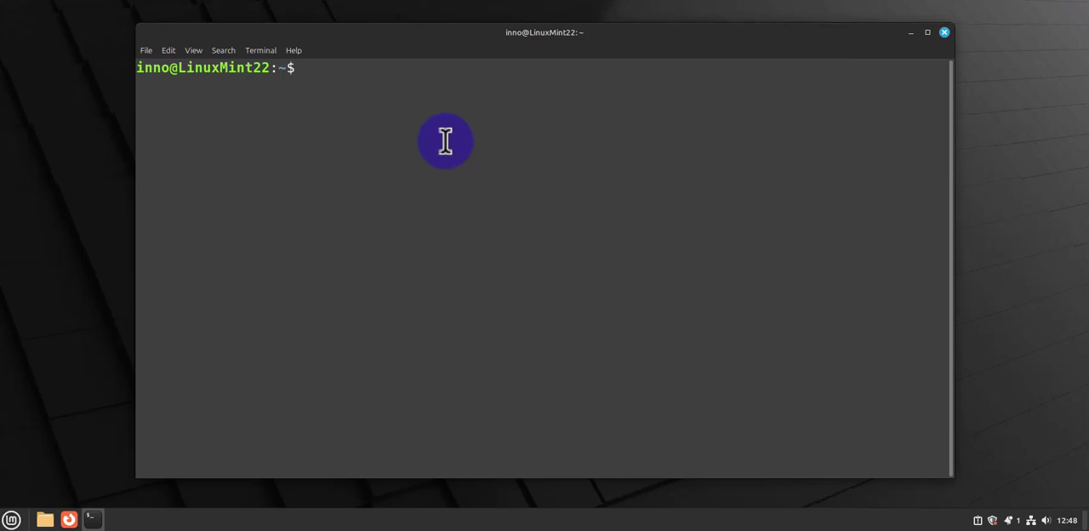
# Refresh package lists with 'sudo apt update', then wipe the terminal with 'clear'.
pyautogui.write('sudo apt update')
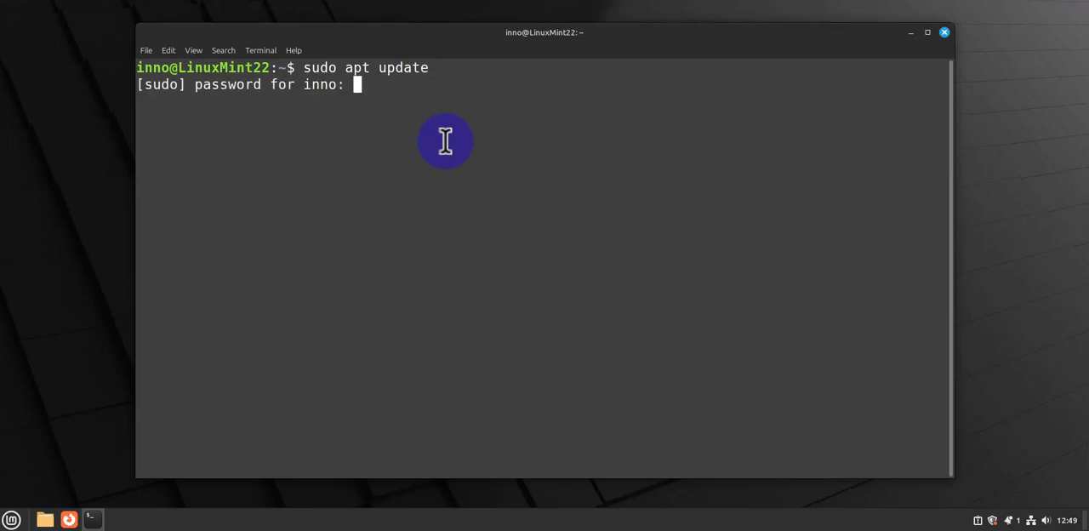
pyautogui.press('Return')
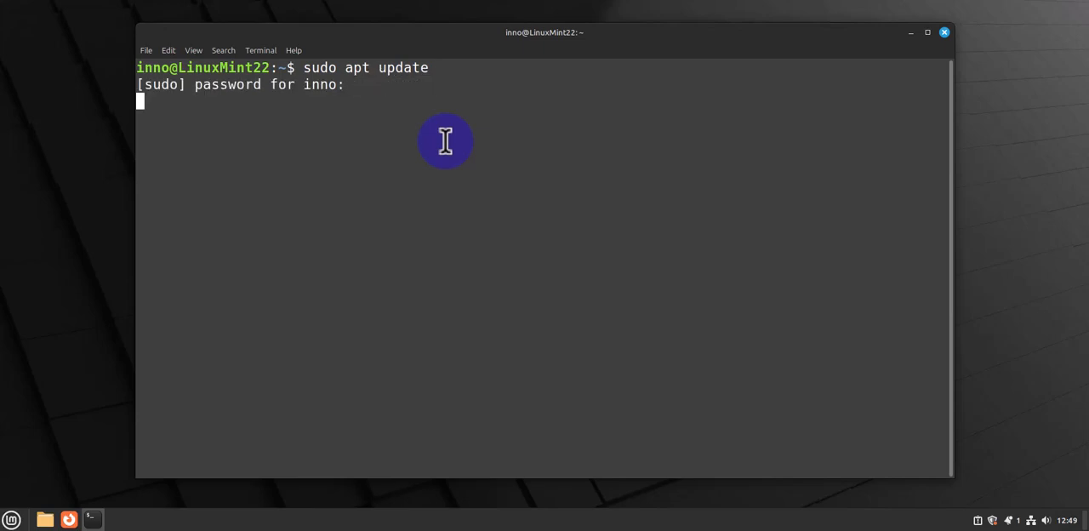
pyautogui.press('Return')
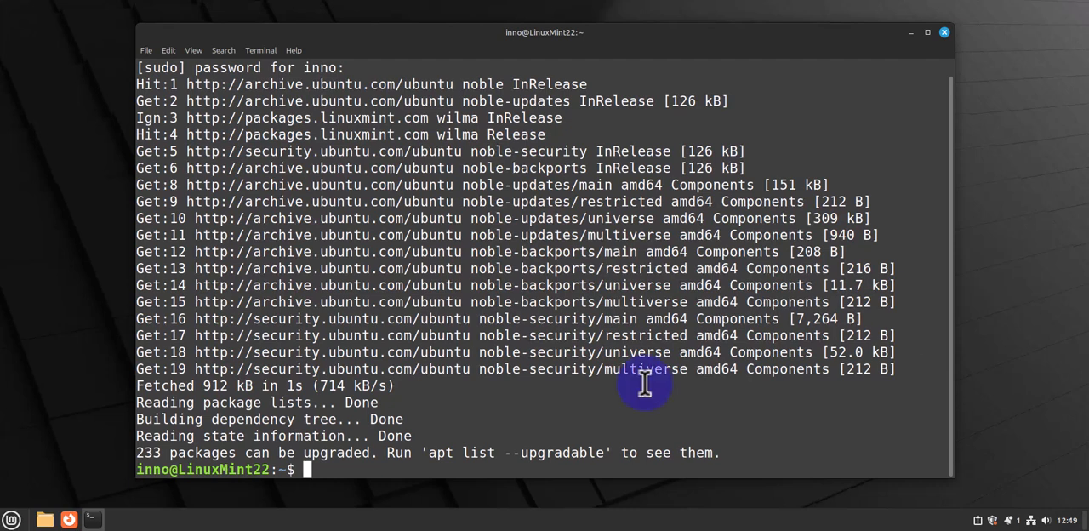
pyautogui.write('cle')
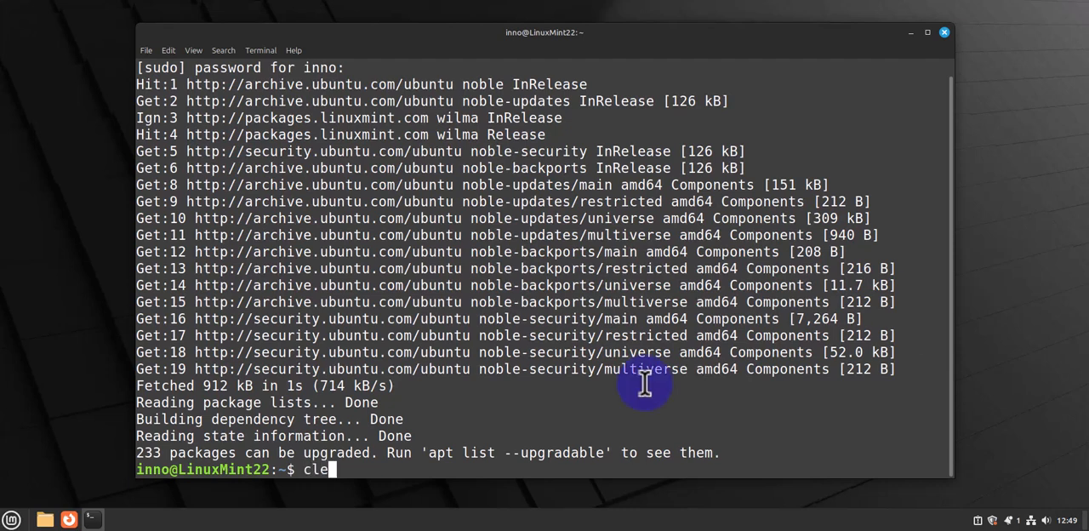
pyautogui.write('a')
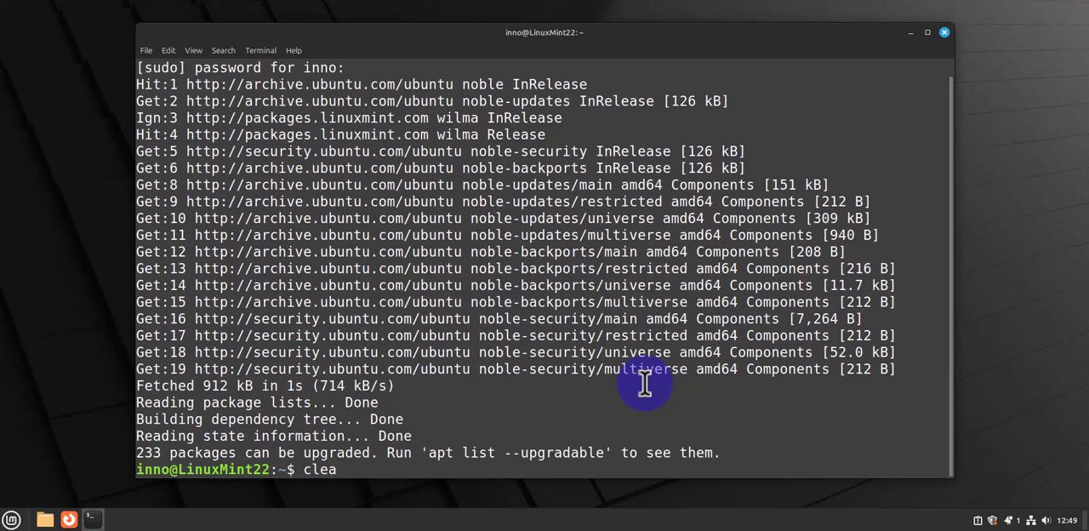
pyautogui.press('Return')
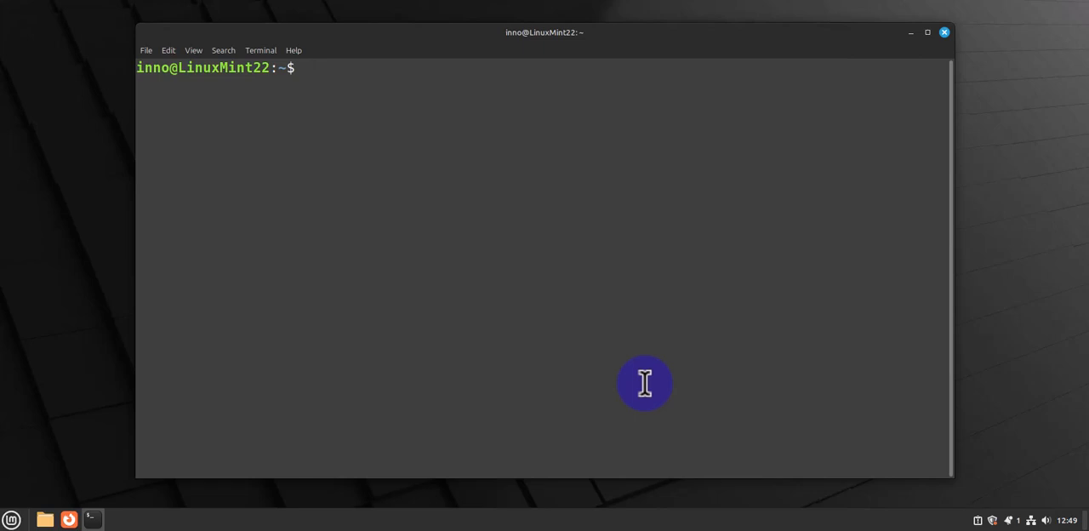
# Check wine's location with 'which' and run 'sudo apt install wine', confirming it is current.
pyautogui.write('which wine')
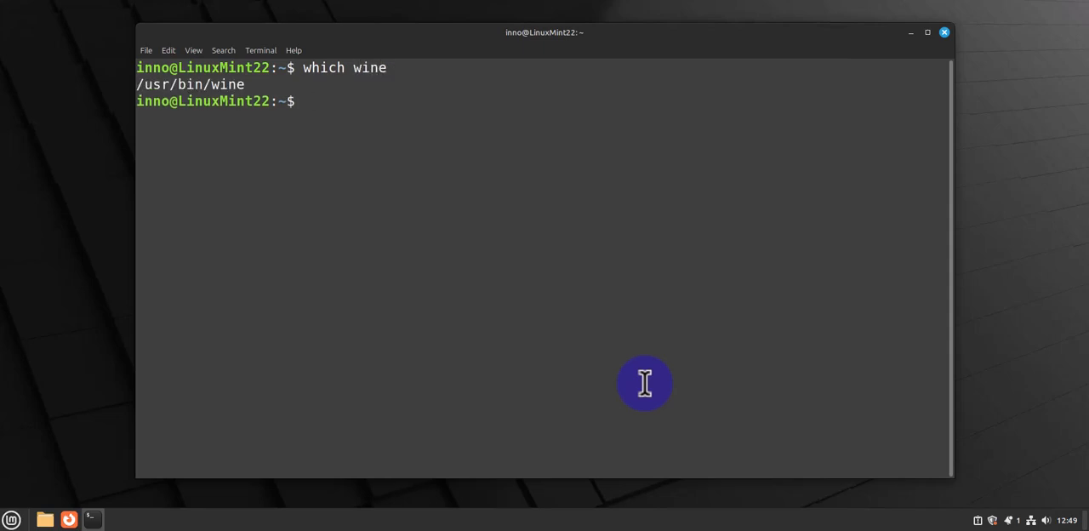
pyautogui.write('s')
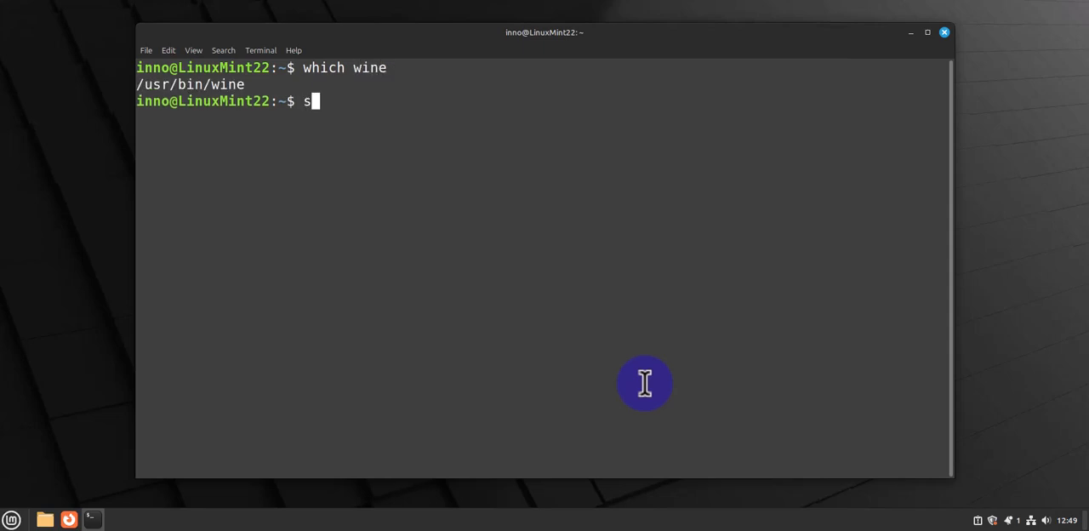
pyautogui.write('udo apt inst')
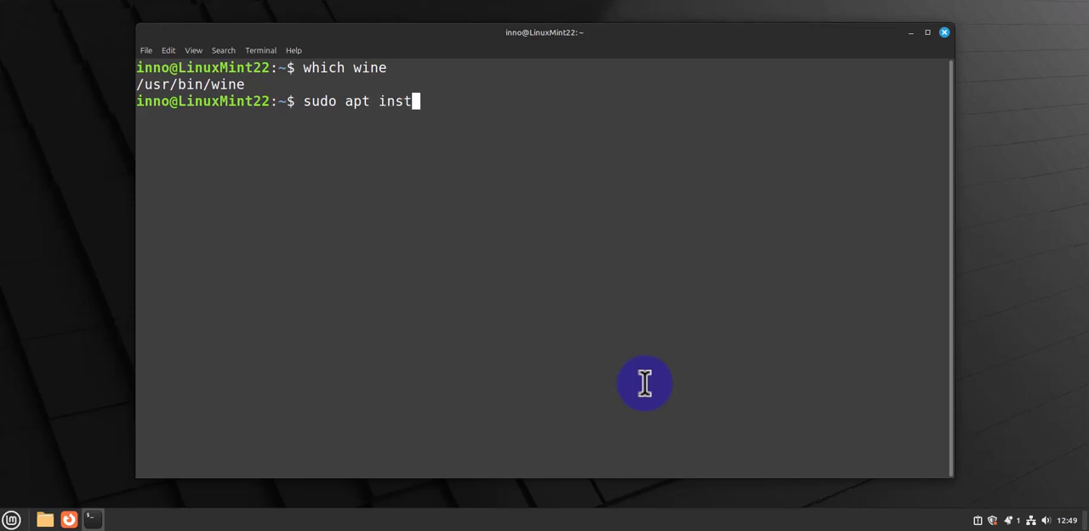
pyautogui.press('Return')
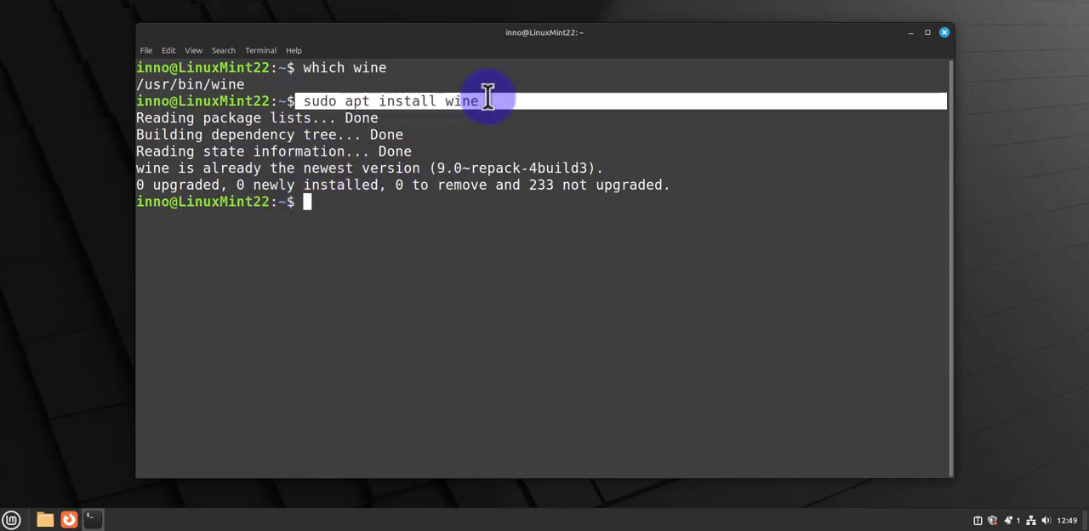
pyautogui.moveTo(716, 232)
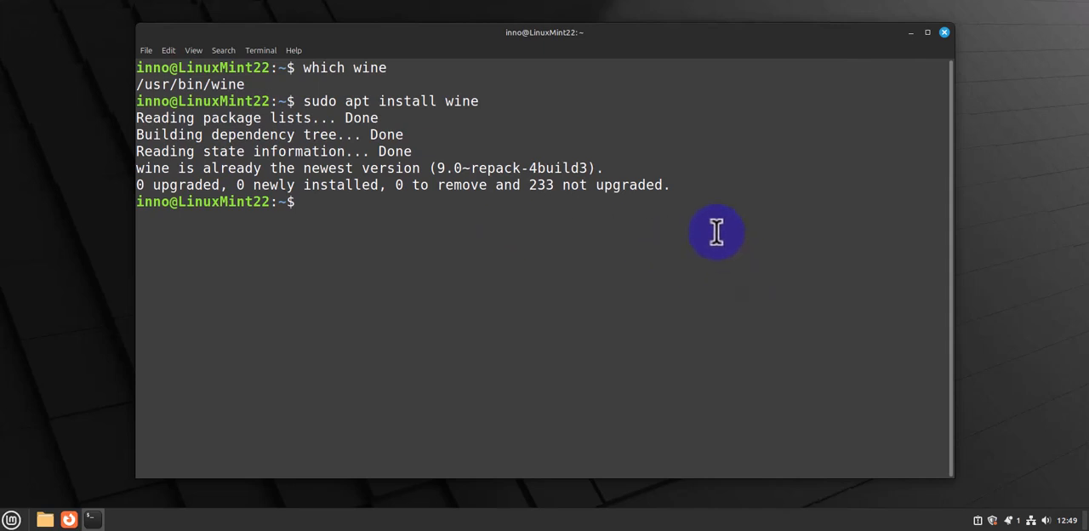
pyautogui.moveTo(326, 204)
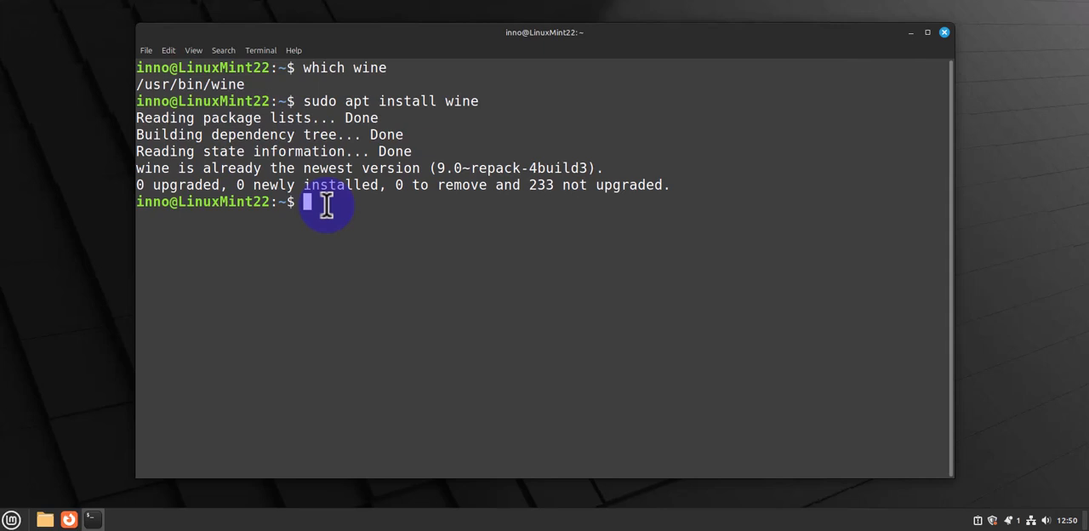
# Change into Downloads, list npp.8.7.5.Installer.x64.exe and start typing the wine command.
pyautogui.write('c')
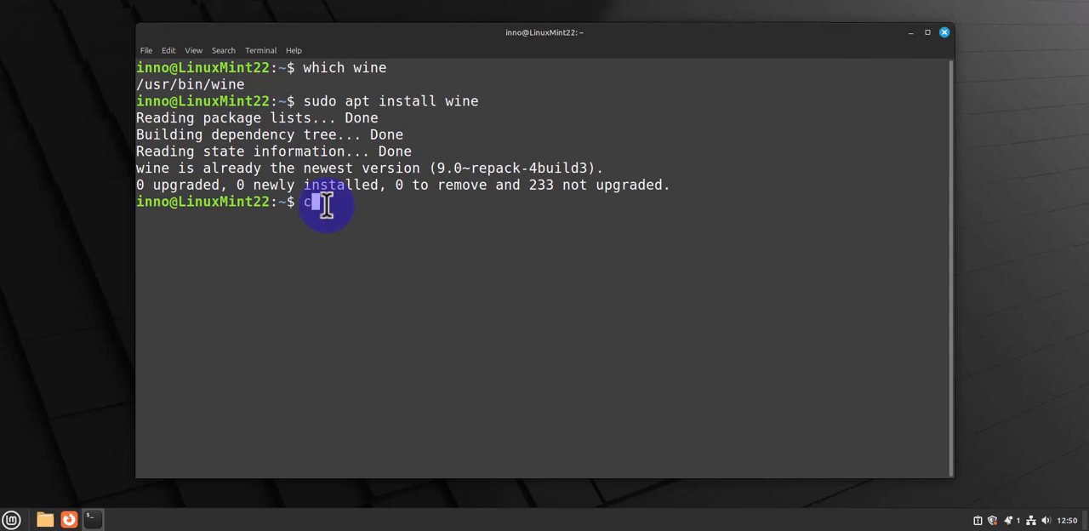
pyautogui.write('d')
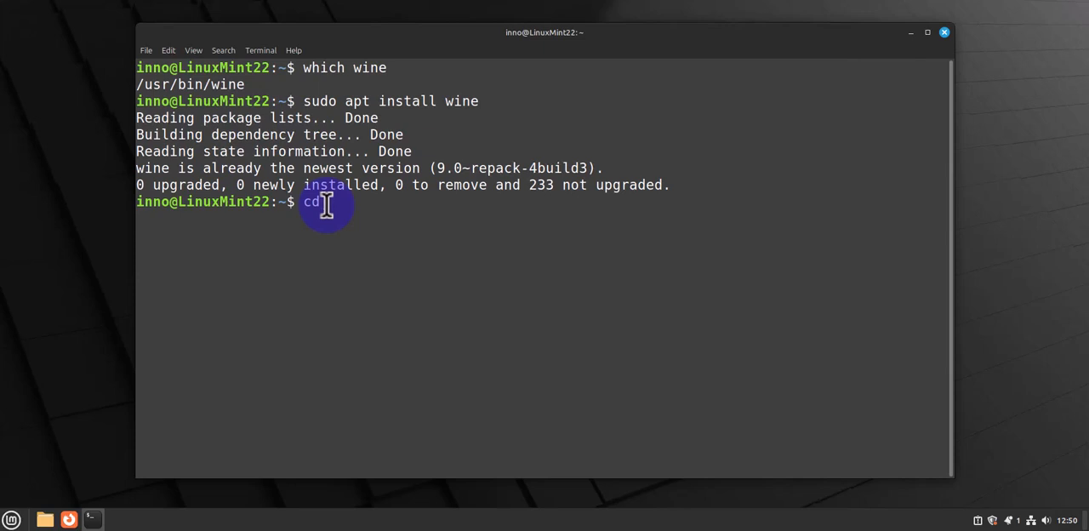
pyautogui.write('Downlo')
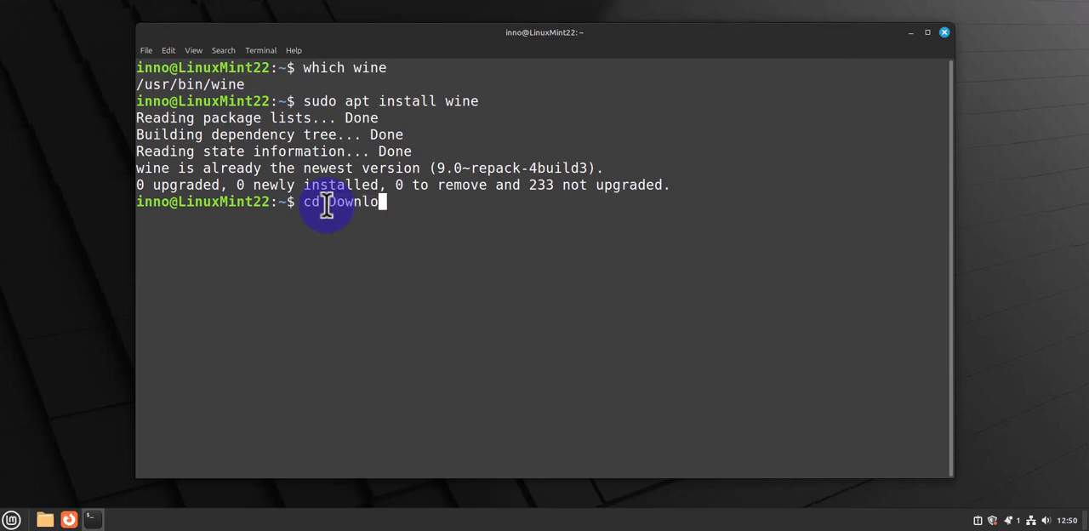
pyautogui.press('Return')
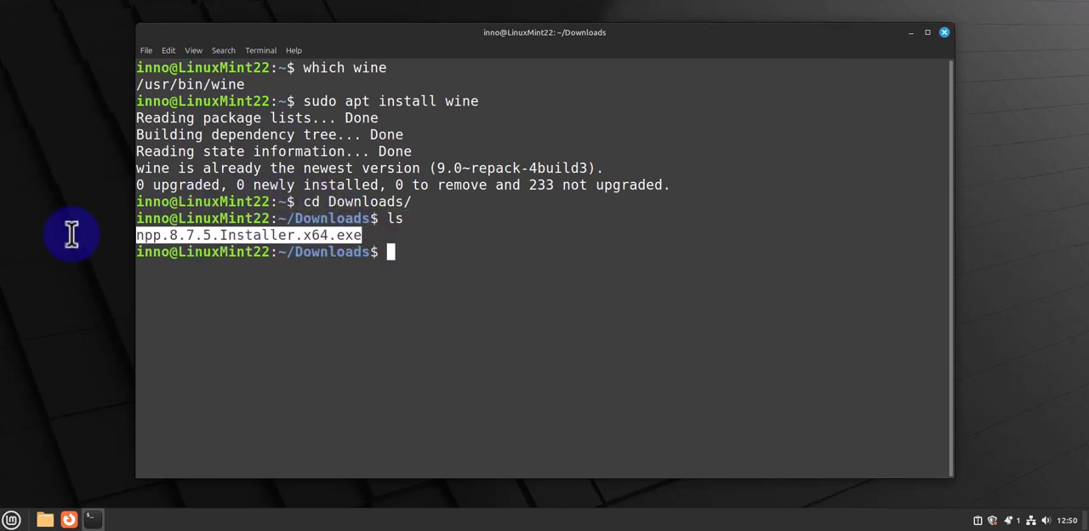
pyautogui.moveTo(455, 257)
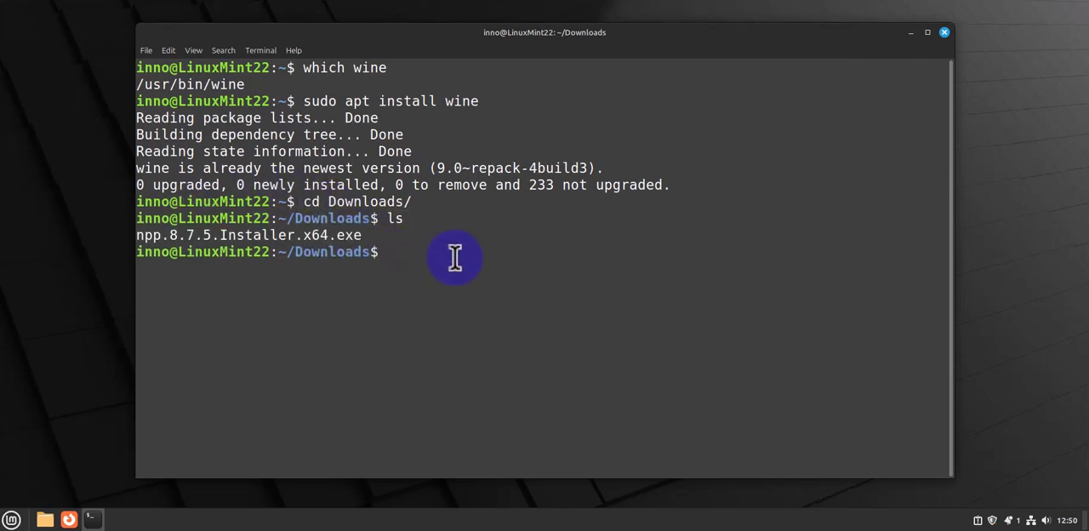
pyautogui.write('wine npp.8.7.5.Installer.x64.exe')
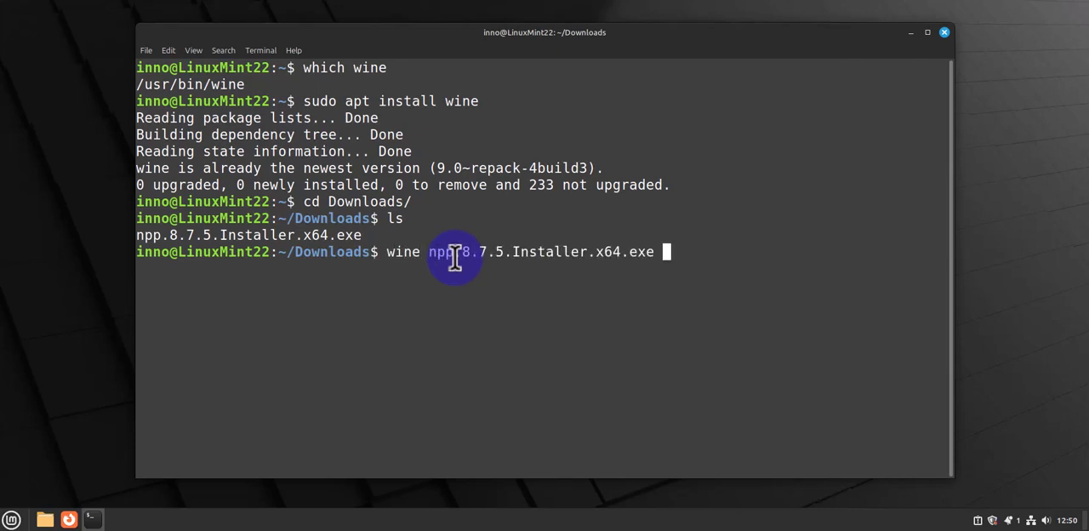
# Run the Notepad++ installer under Wine and confirm English as the installer language.
pyautogui.press('Return')
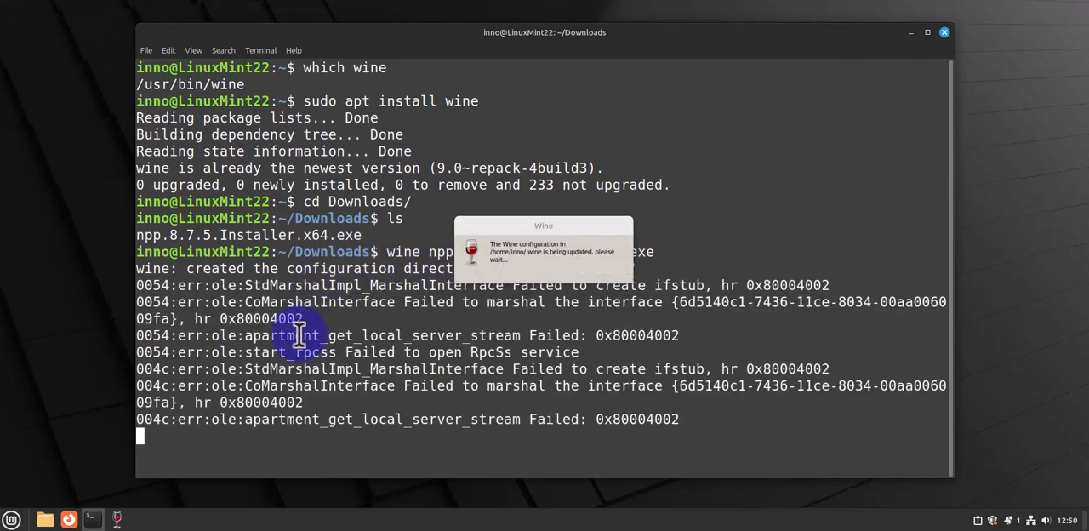
pyautogui.moveTo(200, 449)
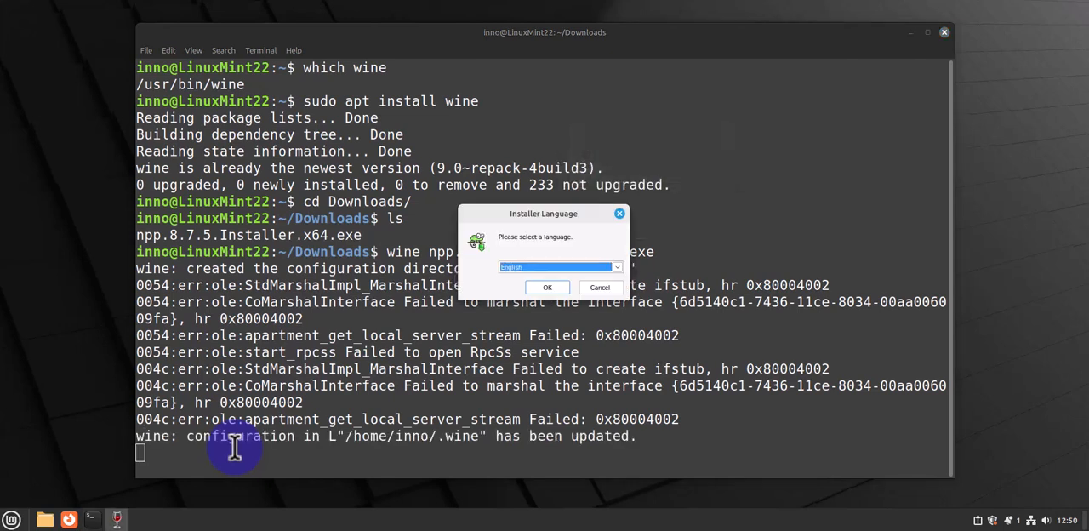
pyautogui.moveTo(507, 323)
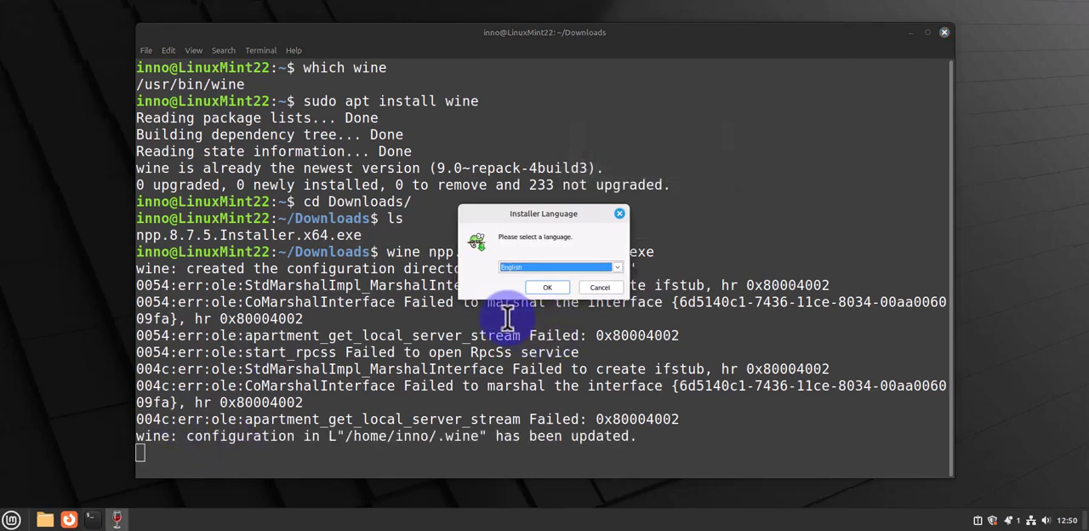
pyautogui.moveTo(593, 228)
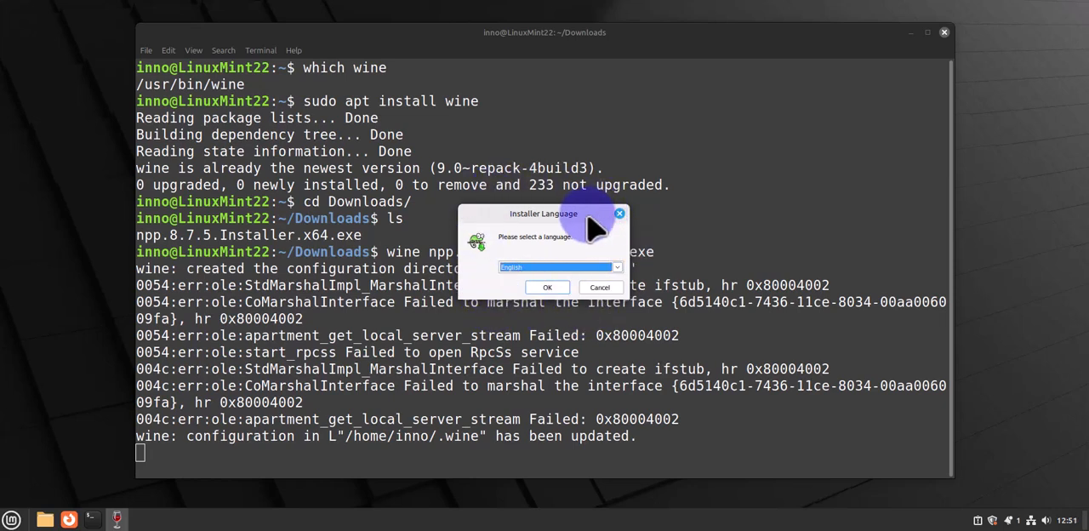
pyautogui.moveTo(582, 269)
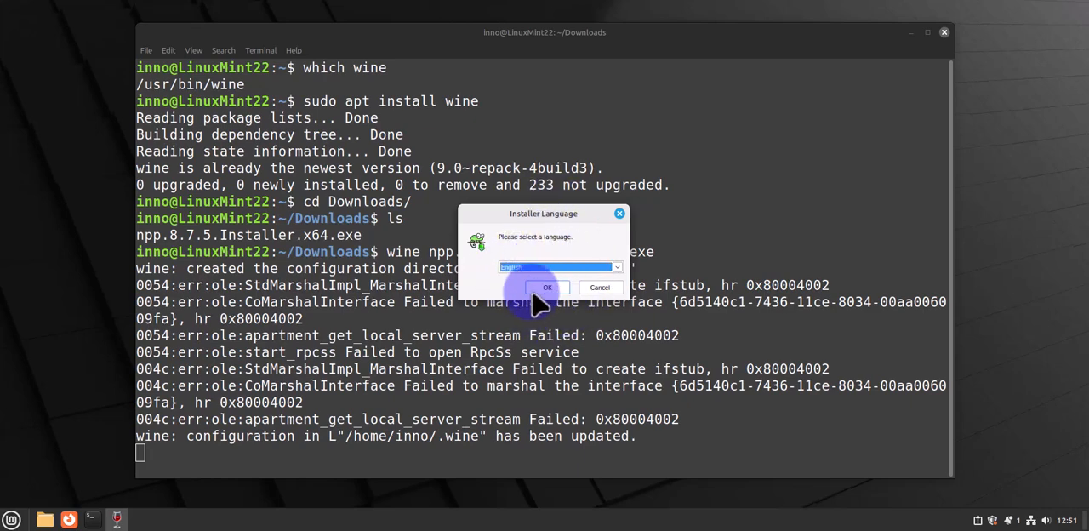
pyautogui.click(548, 286)
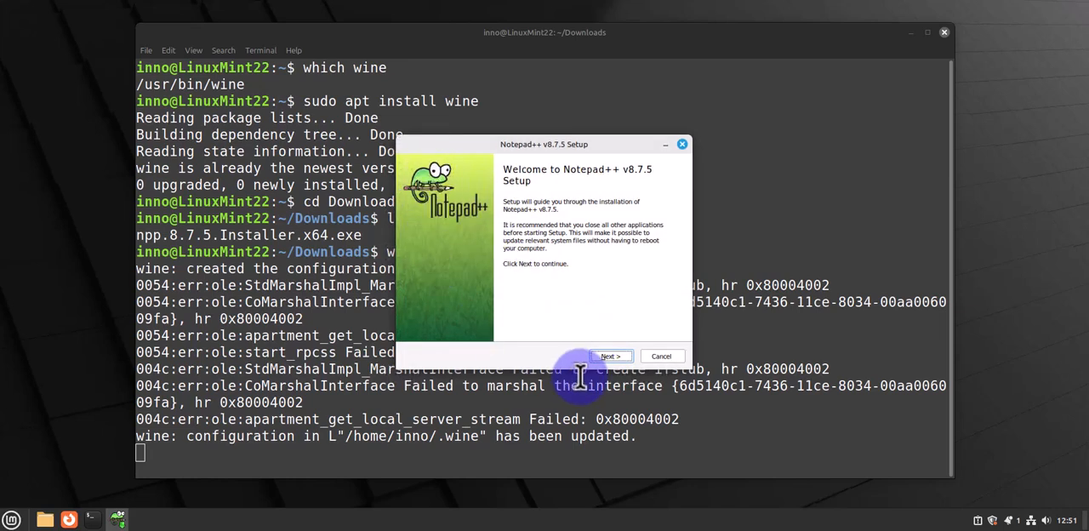
# Complete Notepad++ v8.7.5 setup with default folder and components, finishing with Run Notepad++ checked.
pyautogui.click(609, 355)
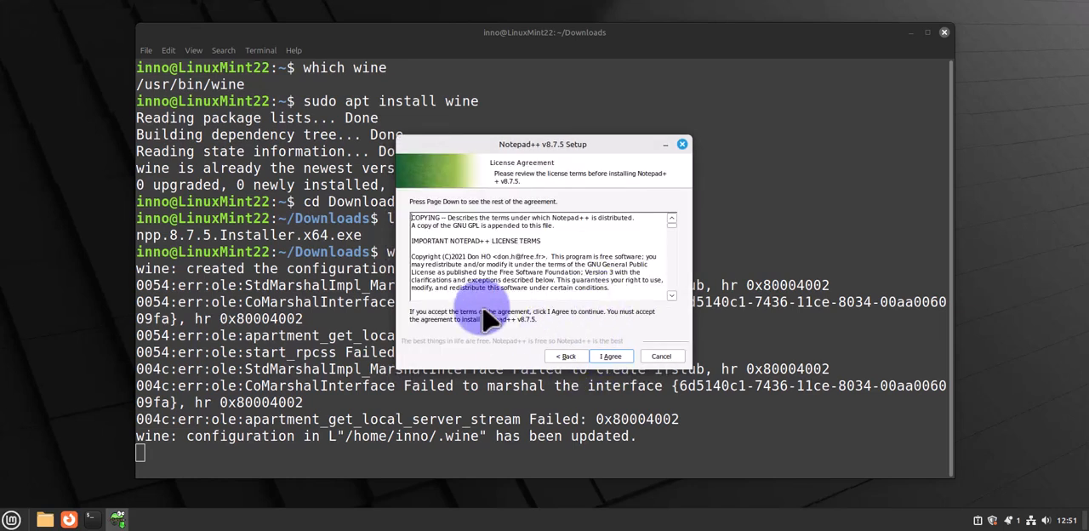
pyautogui.moveTo(460, 331)
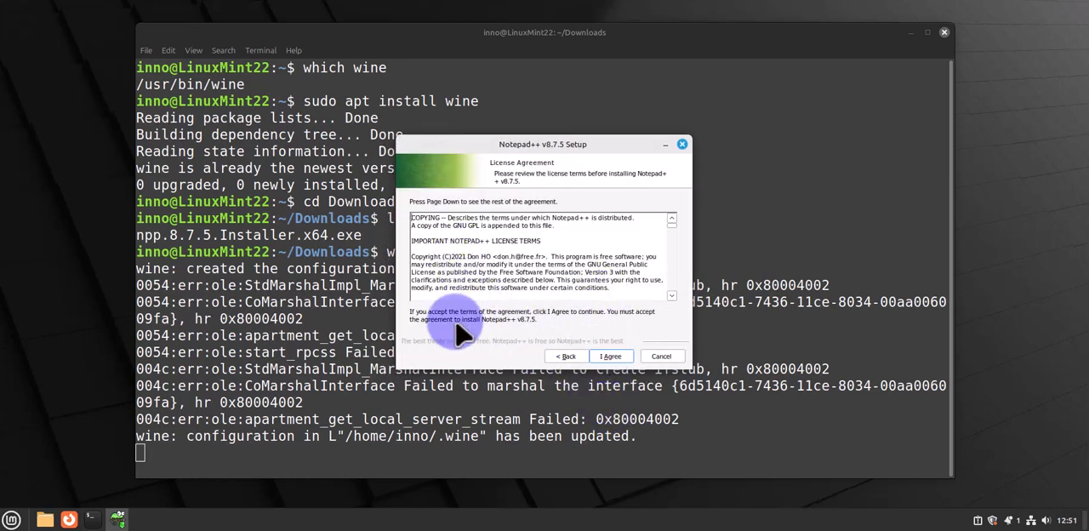
pyautogui.click(611, 355)
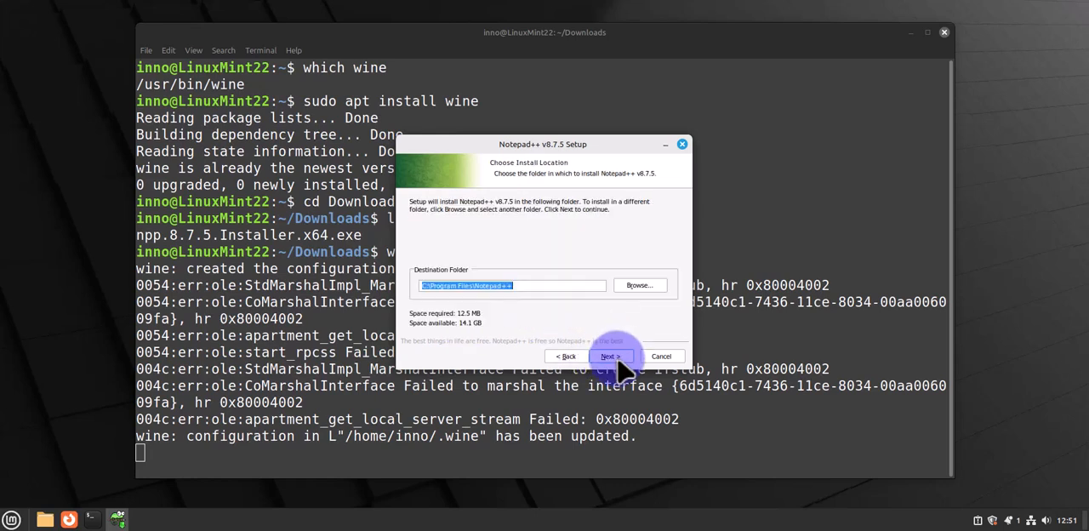
pyautogui.click(609, 355)
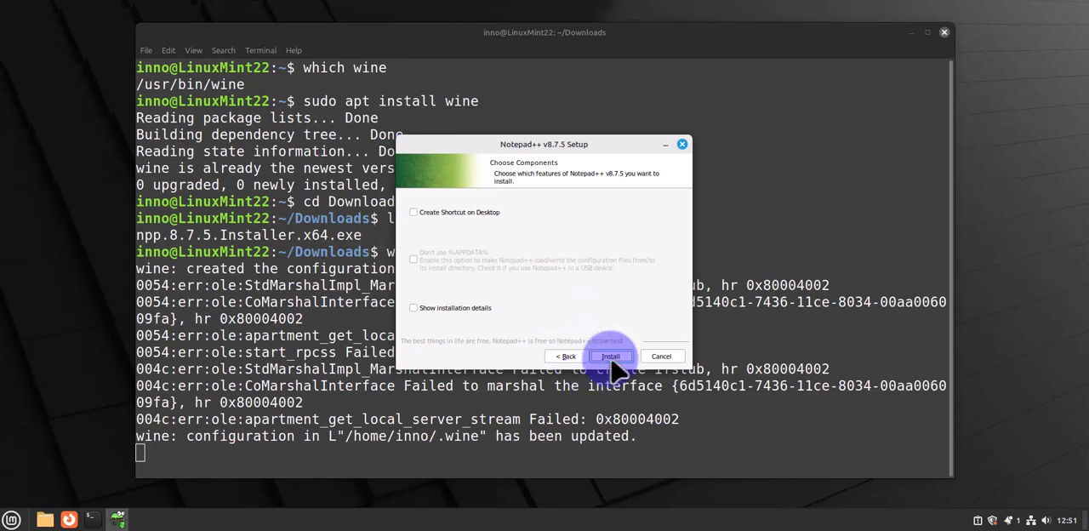
pyautogui.click(609, 356)
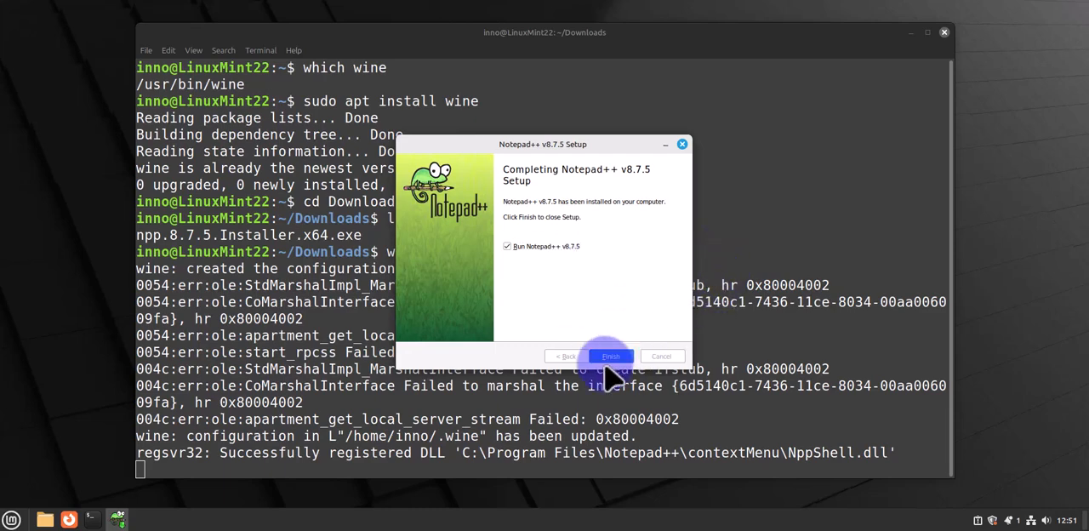
pyautogui.click(609, 356)
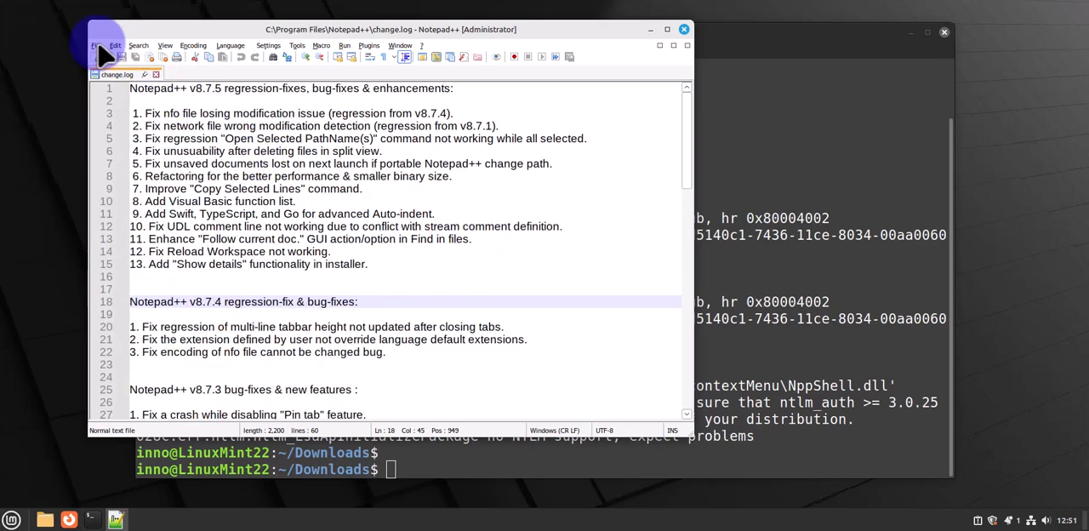
# Create a new tab 'new 1' and type 'Test' into it.
pyautogui.click(107, 56)
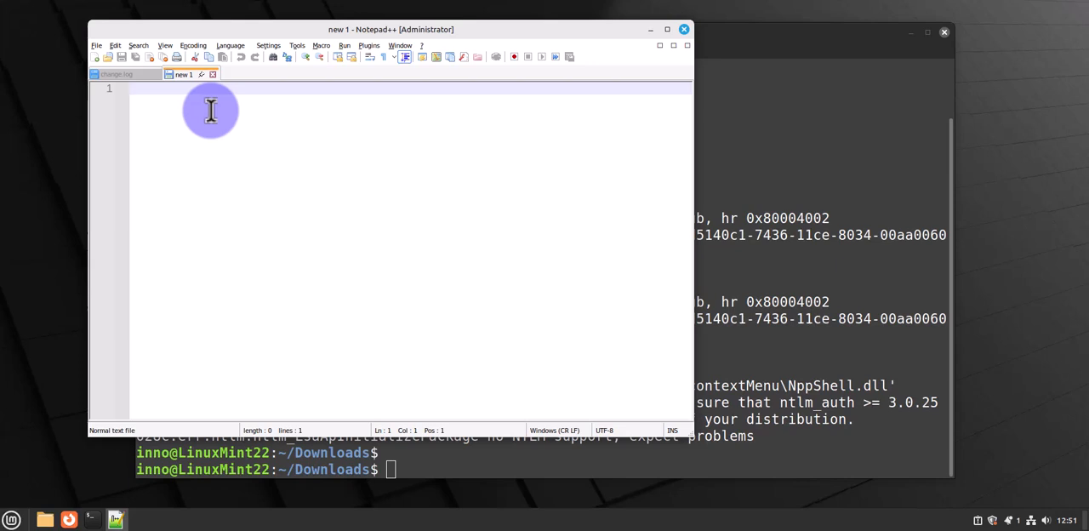
pyautogui.write('Test')
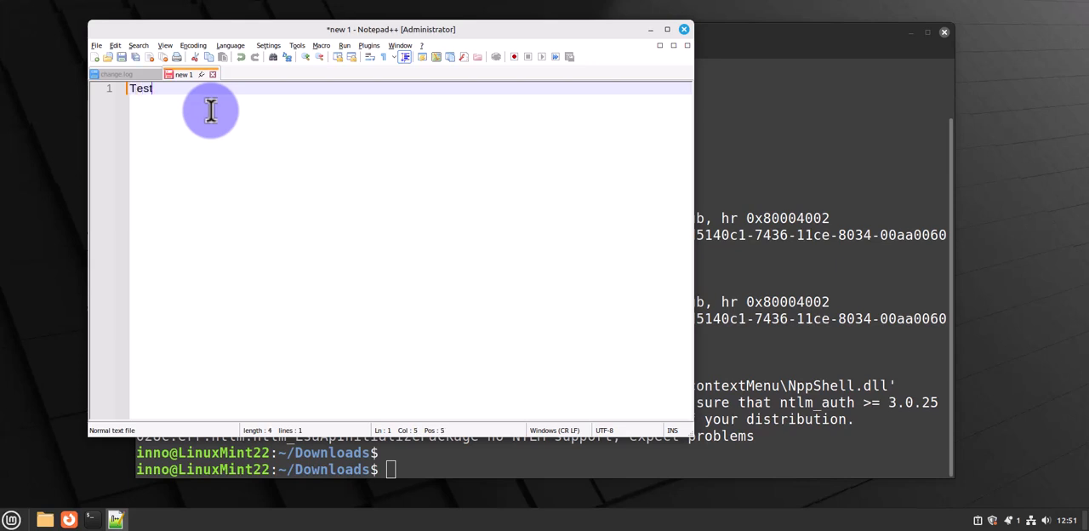
pyautogui.moveTo(204, 105)
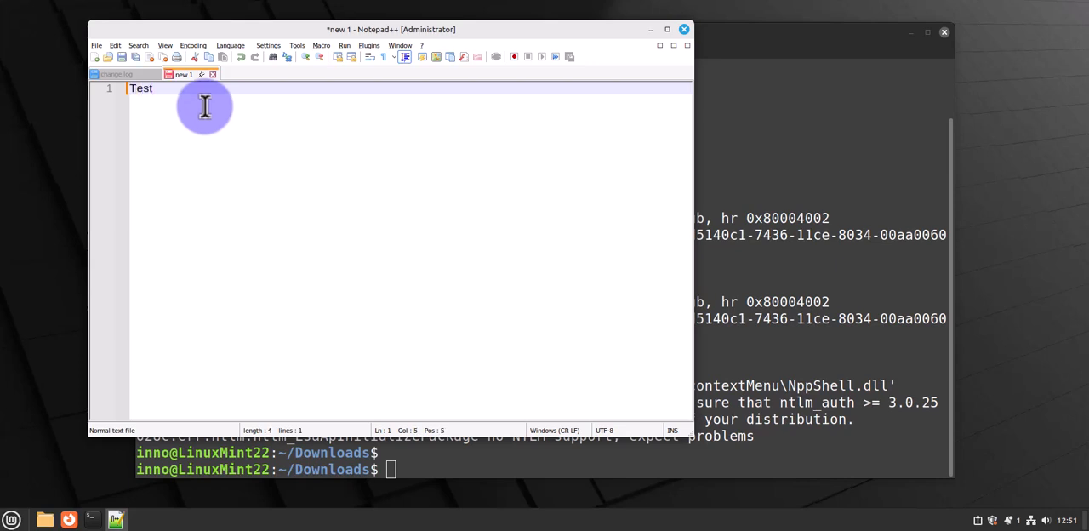